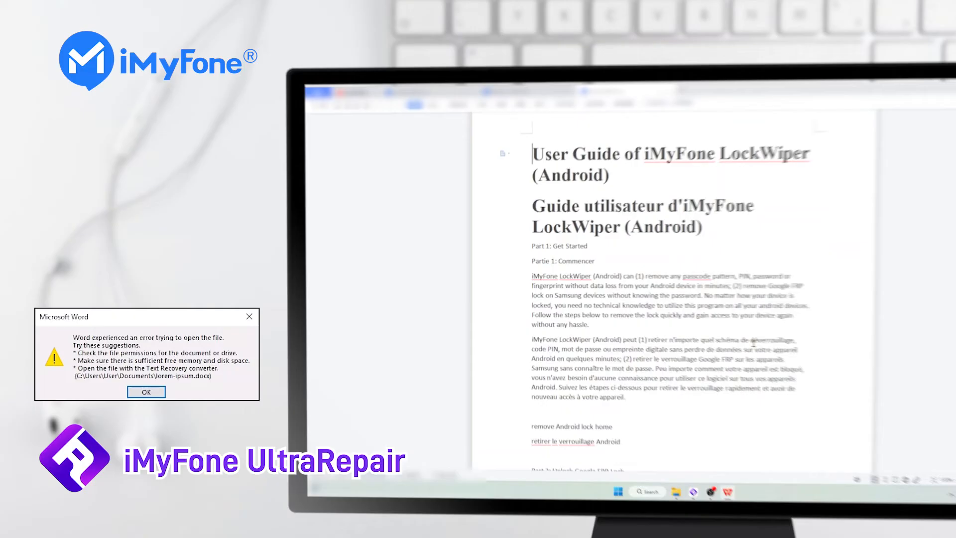
- Scroll the word folder and try opening the broken Review-179 document
scroll("down", 3)
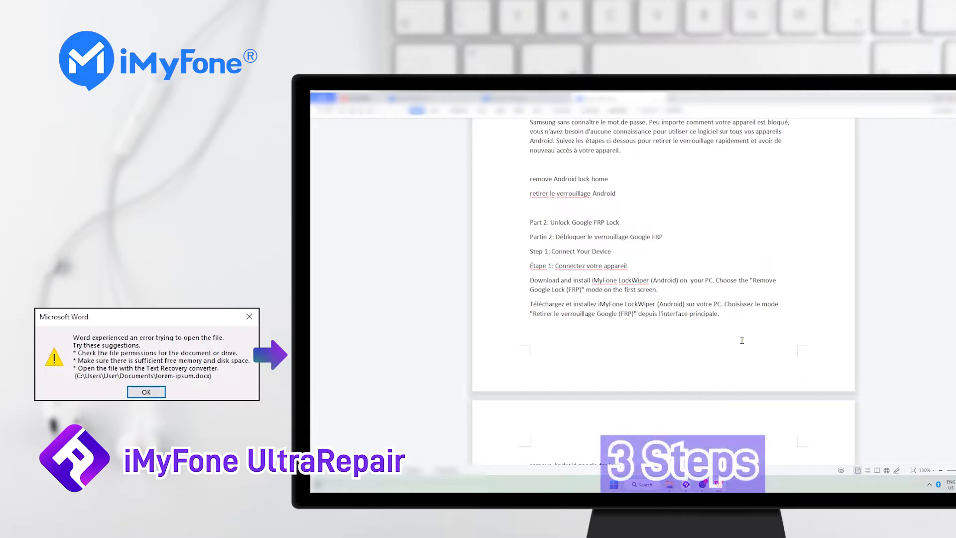
scroll("down", 3)
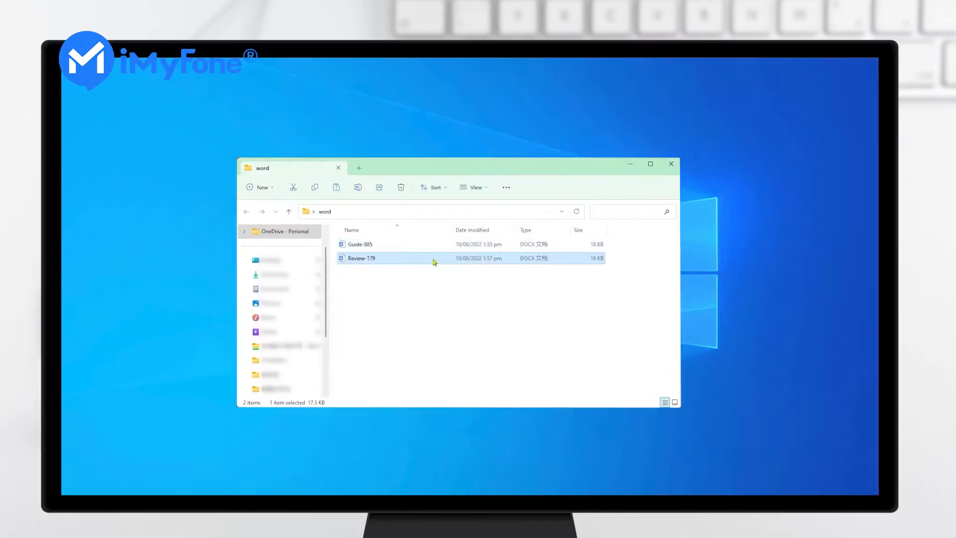
double_click(361, 257)
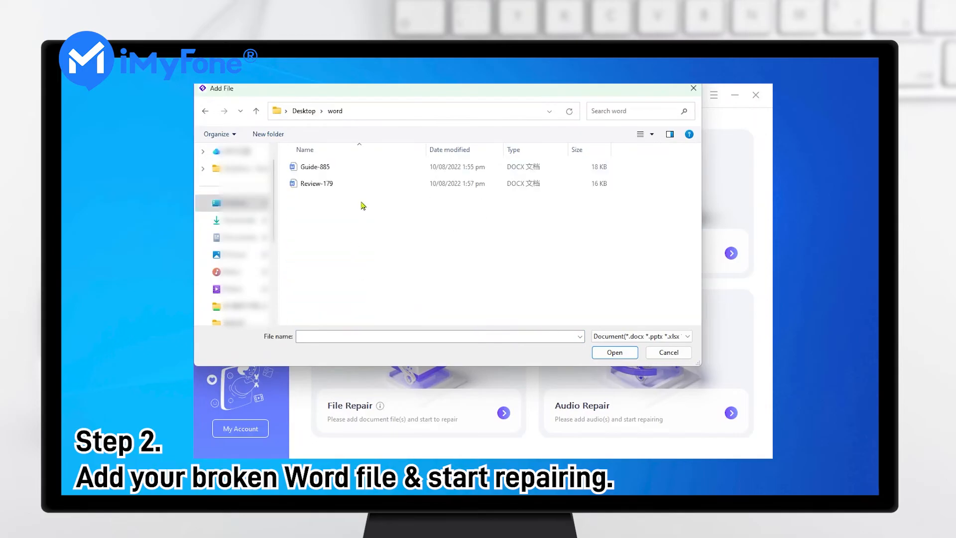
mouse_move(362, 167)
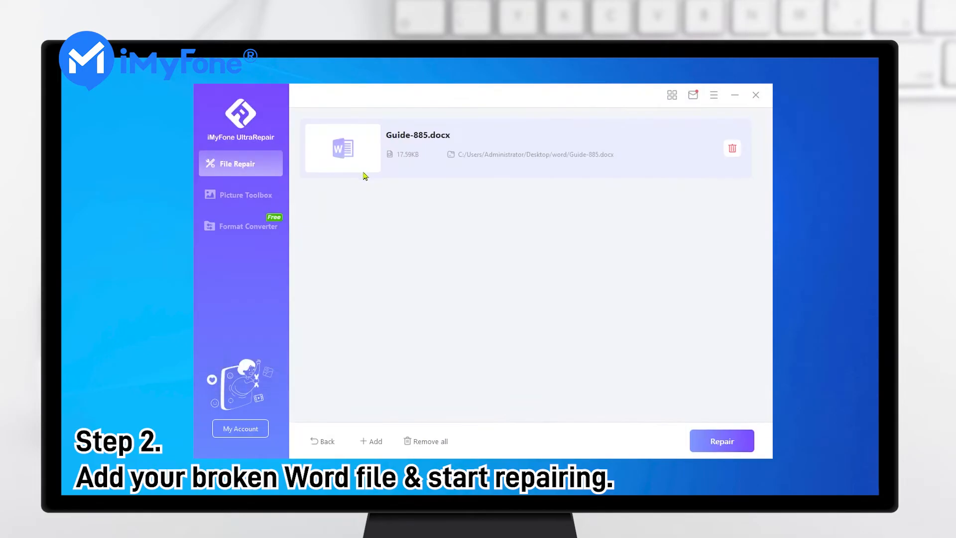
- Add Review-179.docx alongside Guide-885.docx to the File Repair queue
left_click(370, 441)
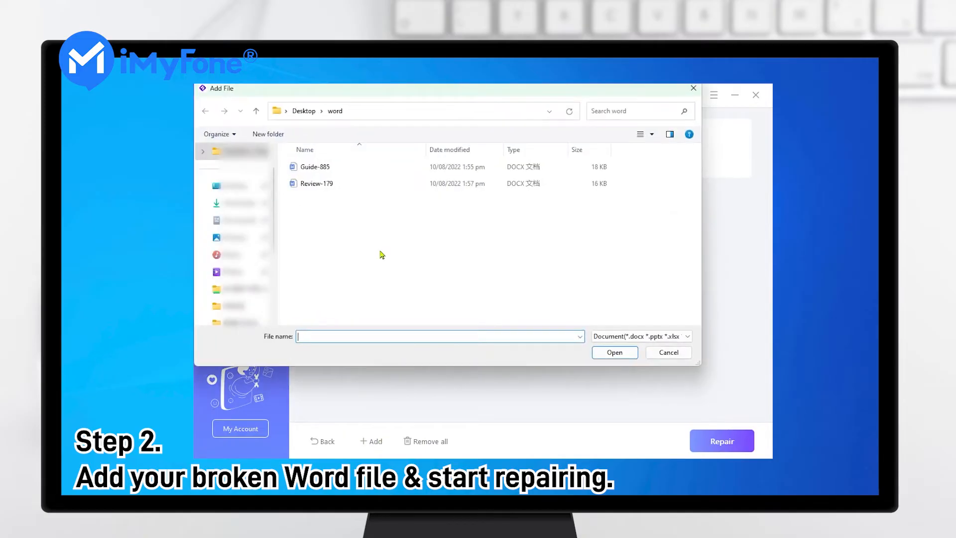
left_click(613, 352)
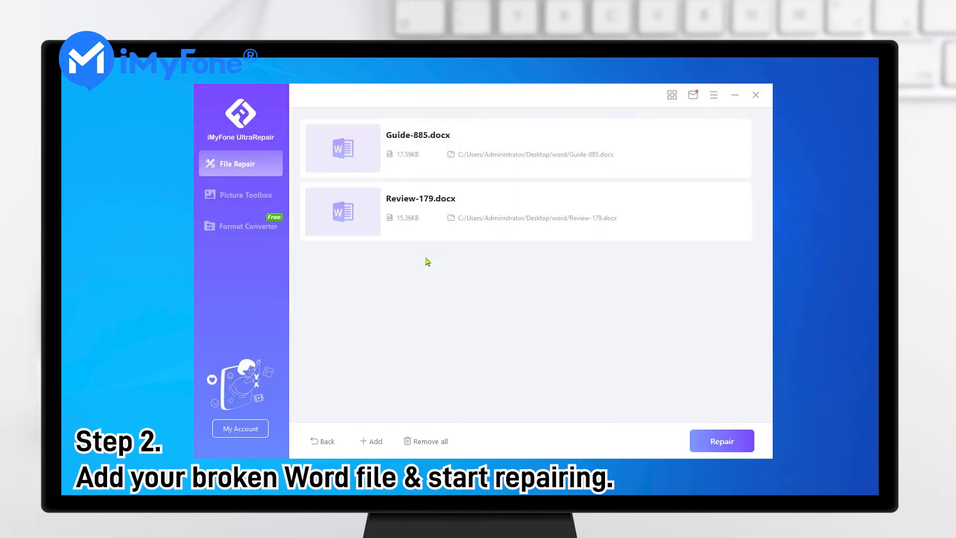
left_click(721, 441)
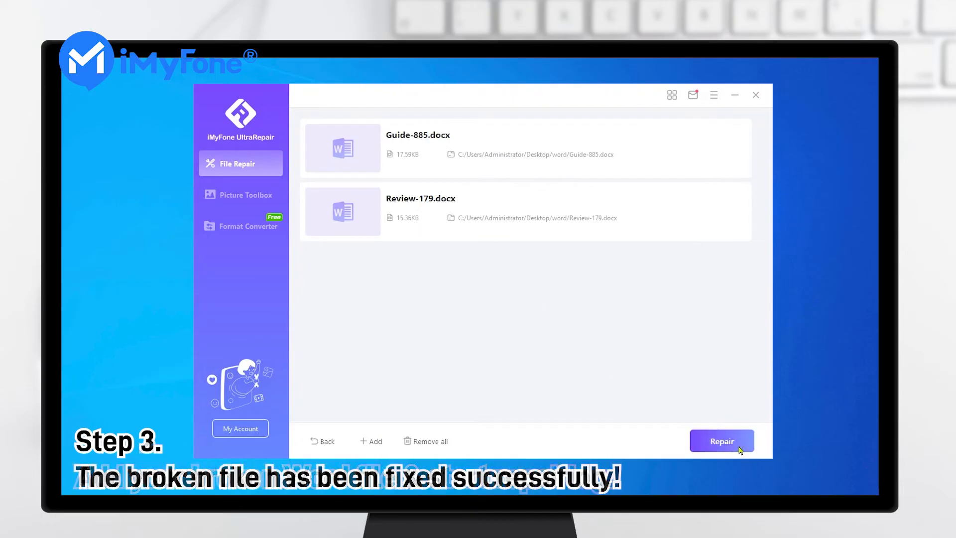
- Repair Guide-885 and Review-179, then save repaired Review-179 to a selected folder
left_click(722, 441)
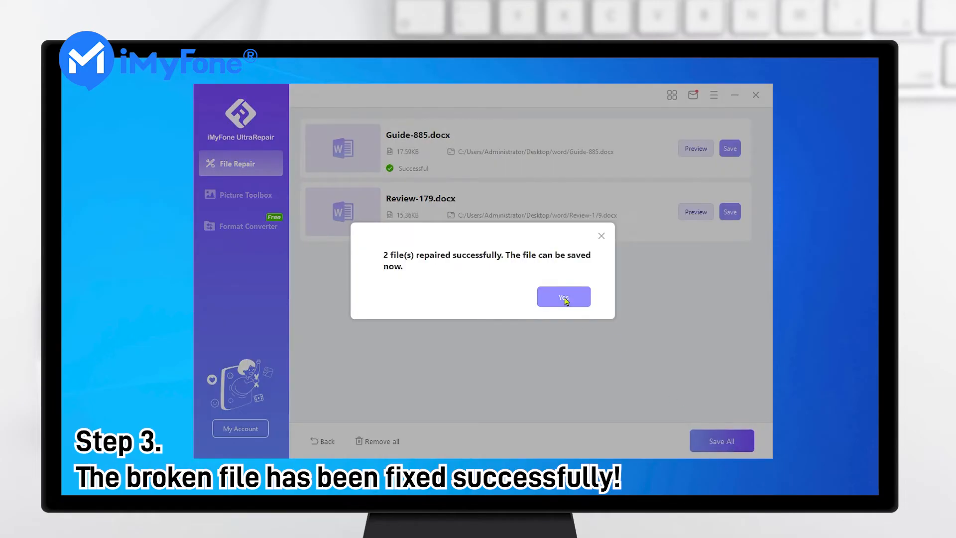
left_click(562, 297)
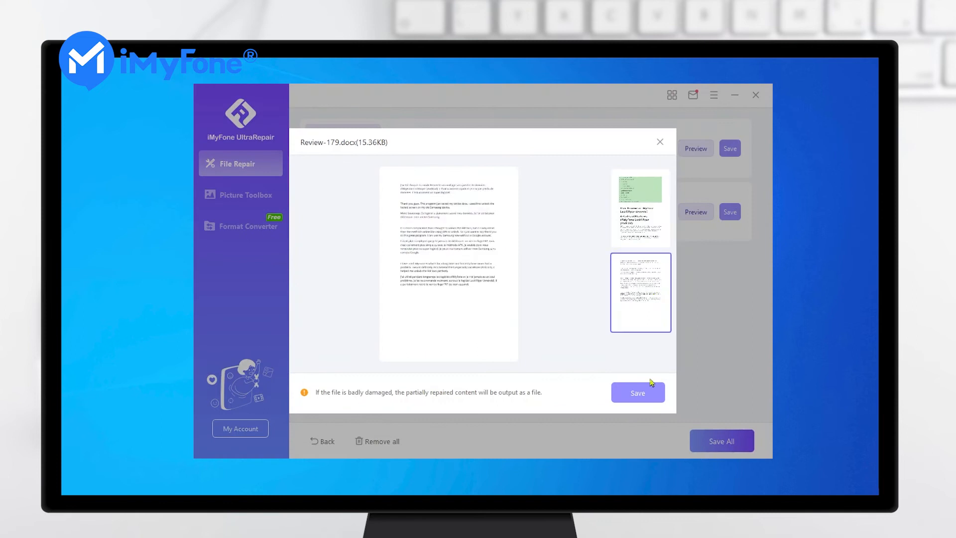
left_click(638, 391)
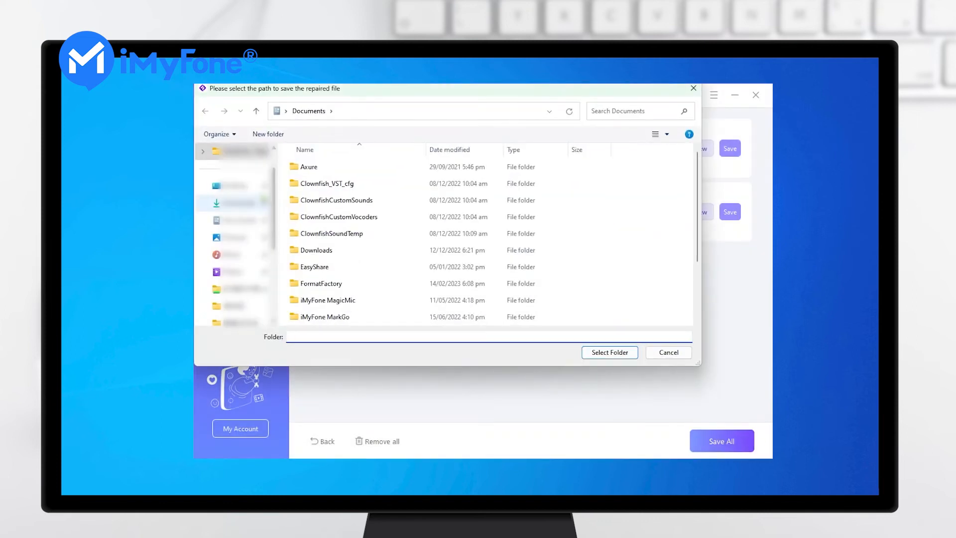
left_click(667, 352)
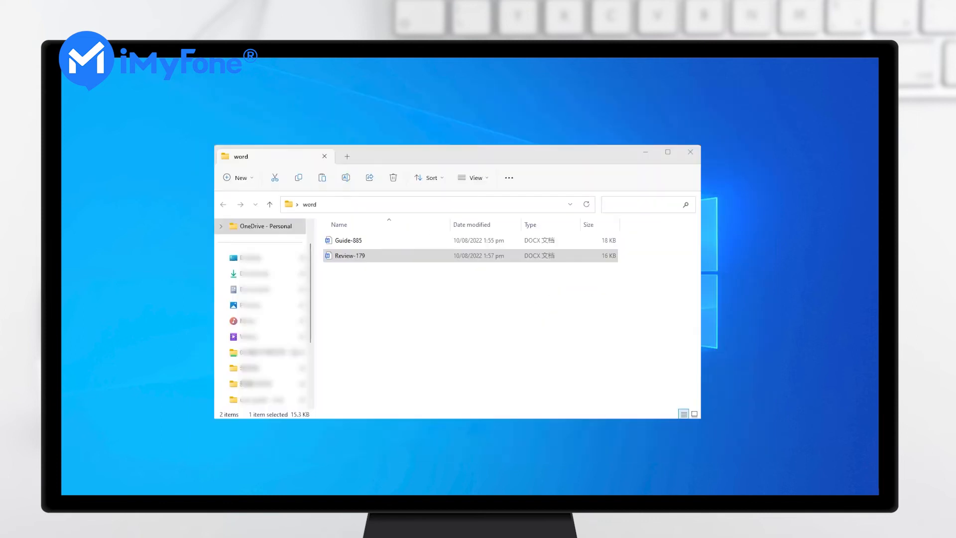
- Open repaired Review-179 in Word and scroll through the LockWiper user guide pages
double_click(350, 255)
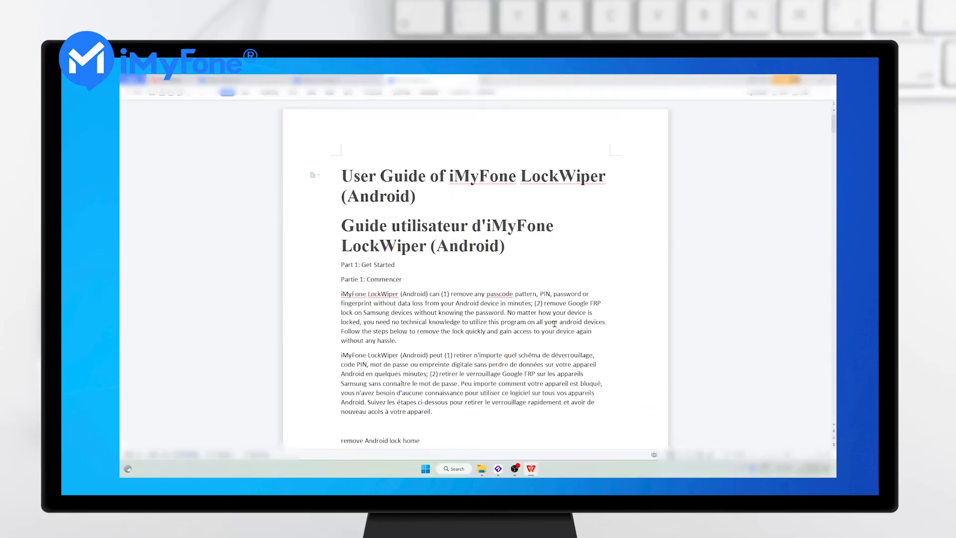
scroll("down", 3)
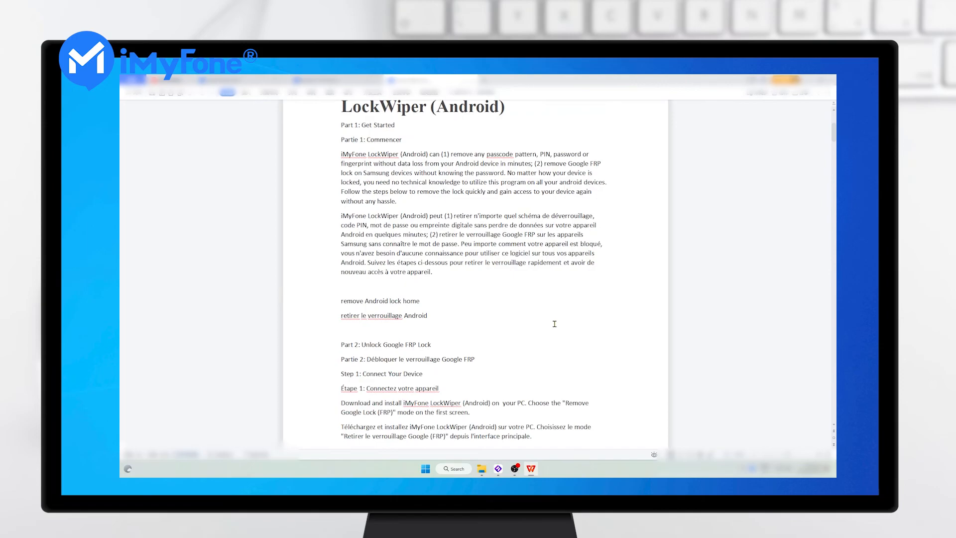
scroll("down", 3)
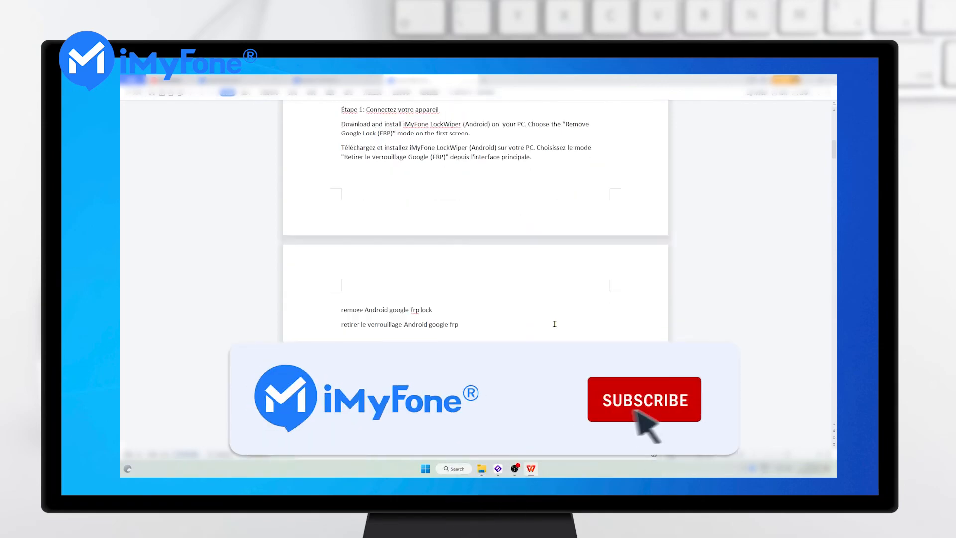